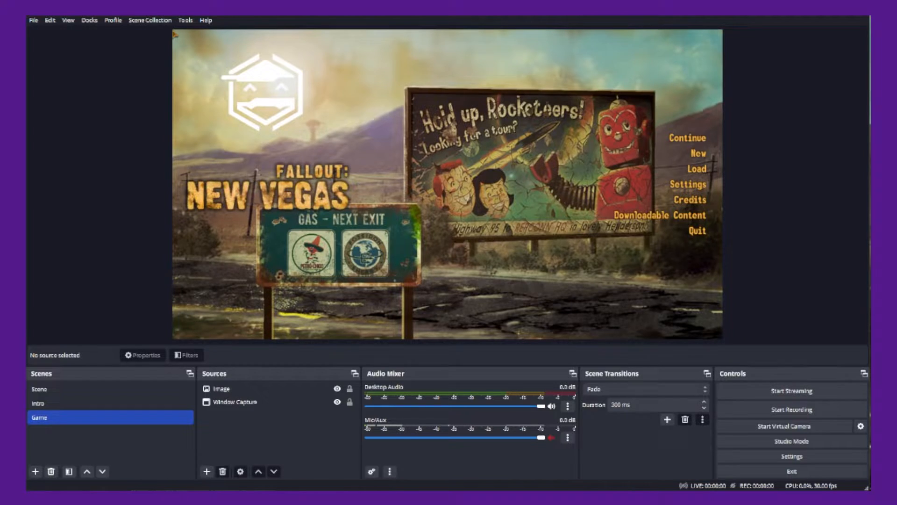
Step: Add a new scene named Intro below the default Scene, then begin adding another scene
click(35, 471)
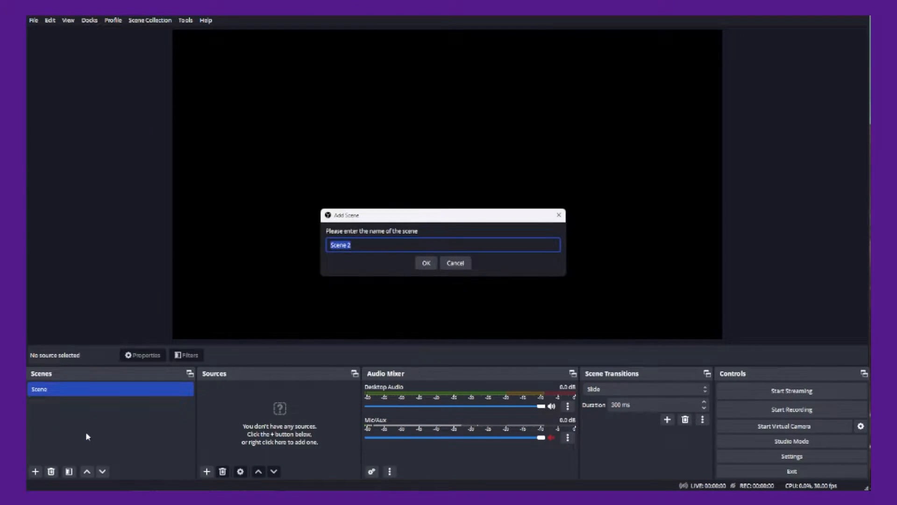
click(425, 262)
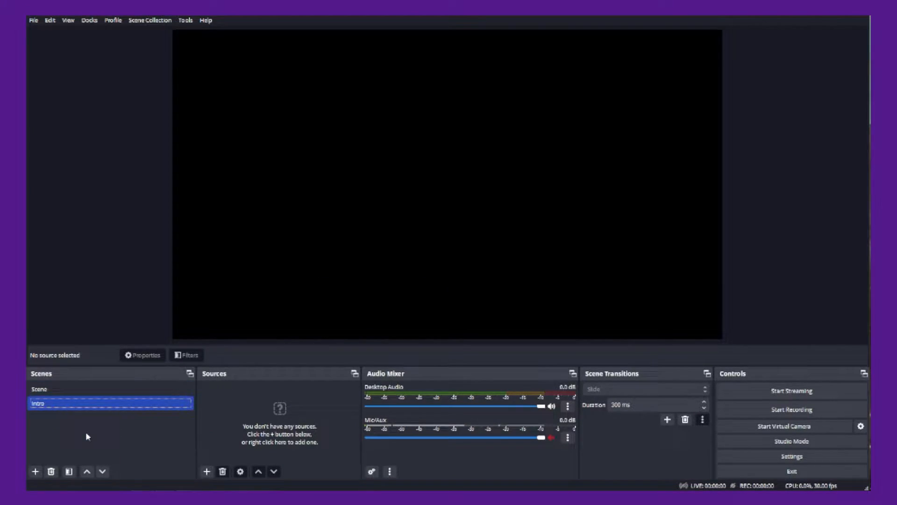
click(35, 471)
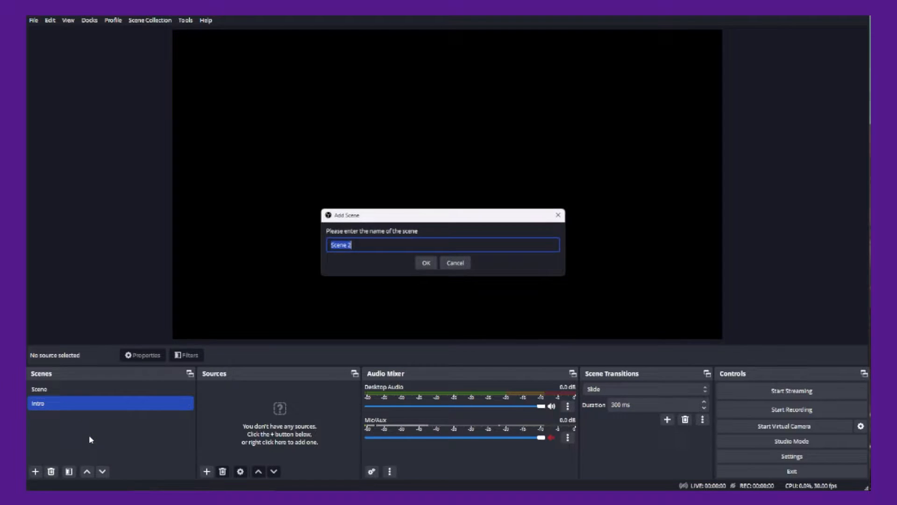
click(426, 262)
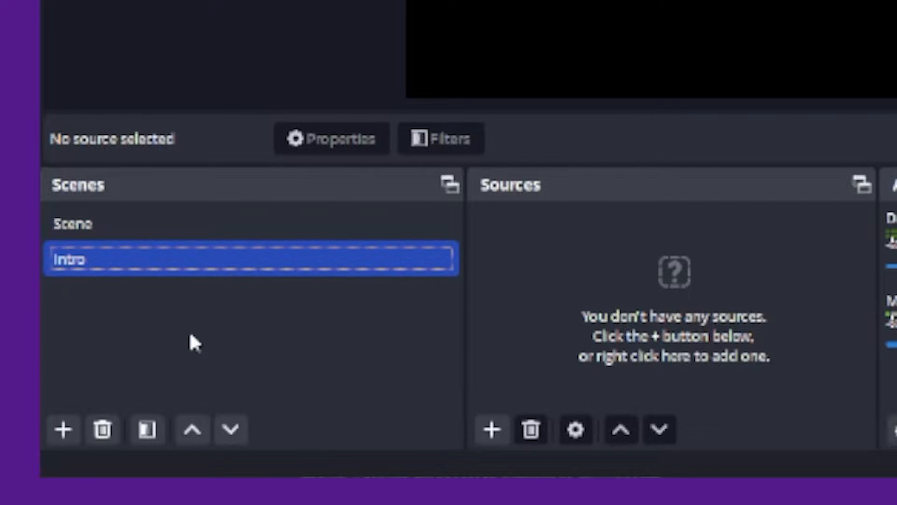
Step: Add a third scene named Game alongside Scene and Intro
click(63, 429)
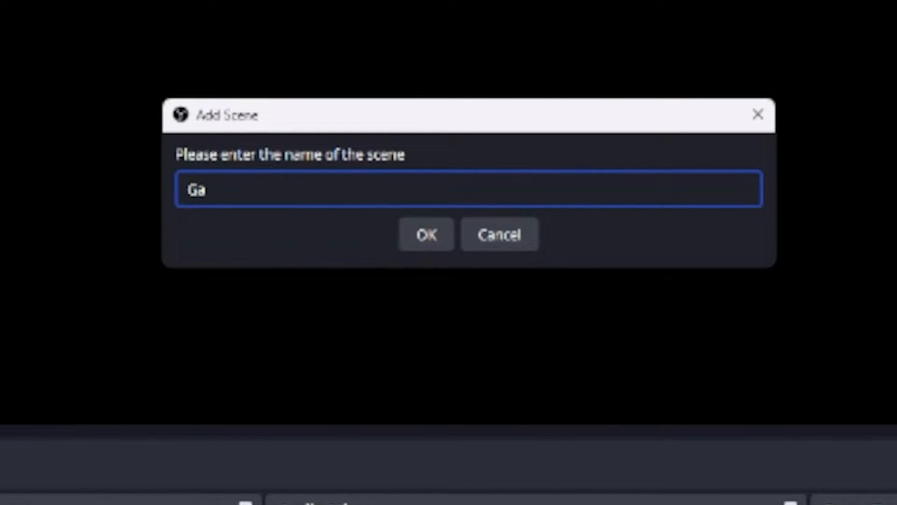
click(426, 234)
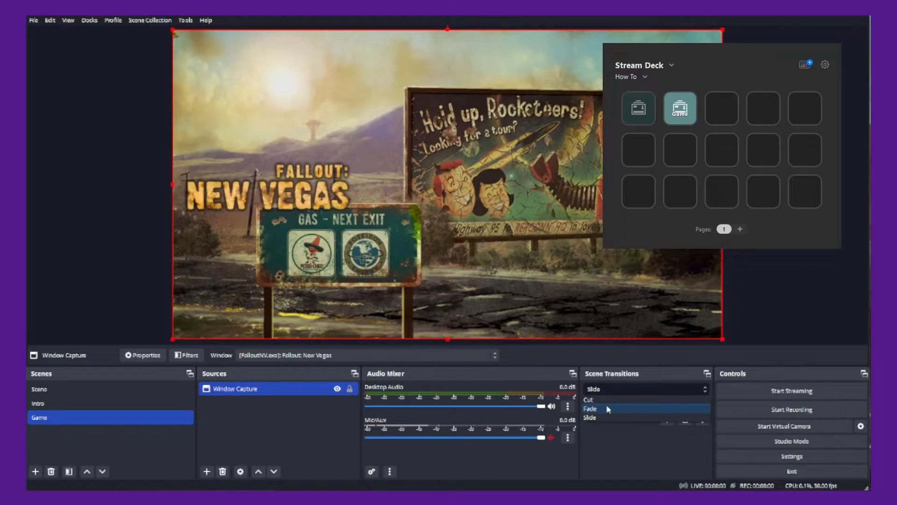
Step: Set the scene transition to Fade for the Game scene capturing Fallout: New Vegas
click(590, 408)
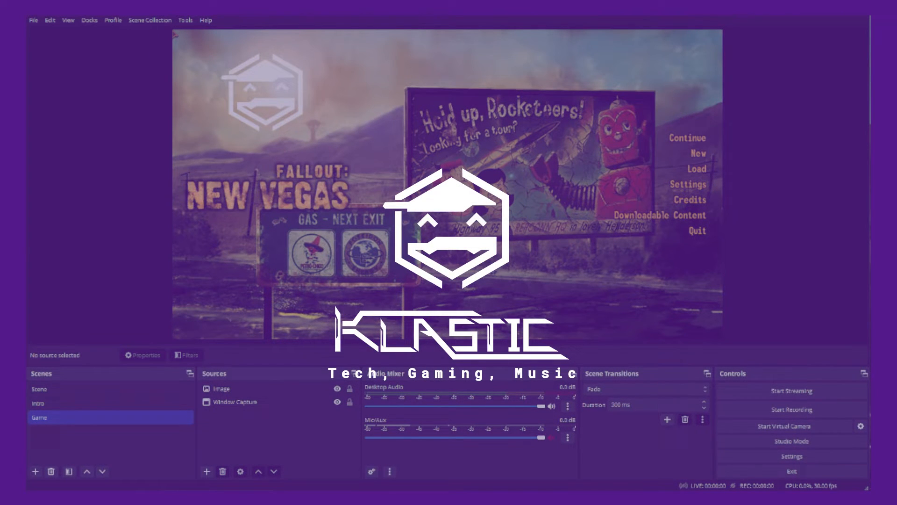
Step: Add scenes named Intro and Game so the list holds Scene, Intro and Game
click(35, 471)
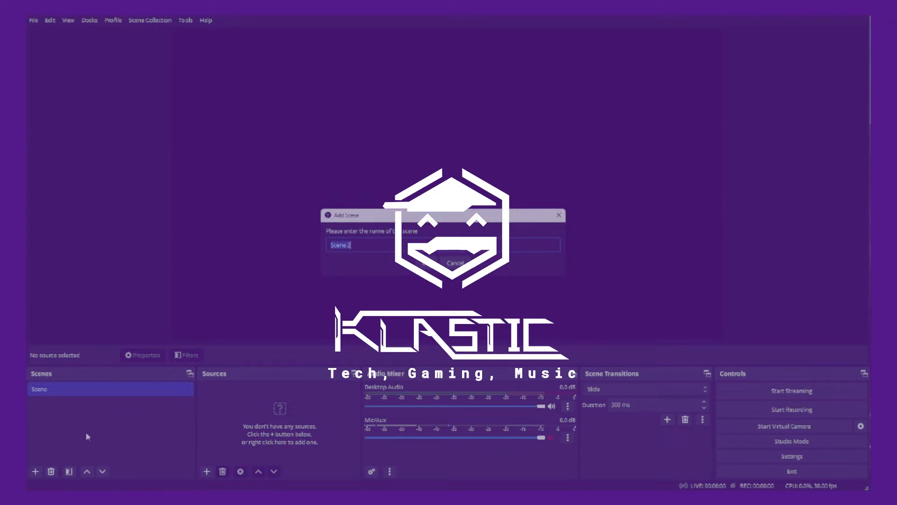
text(Intro)
text(Gam)
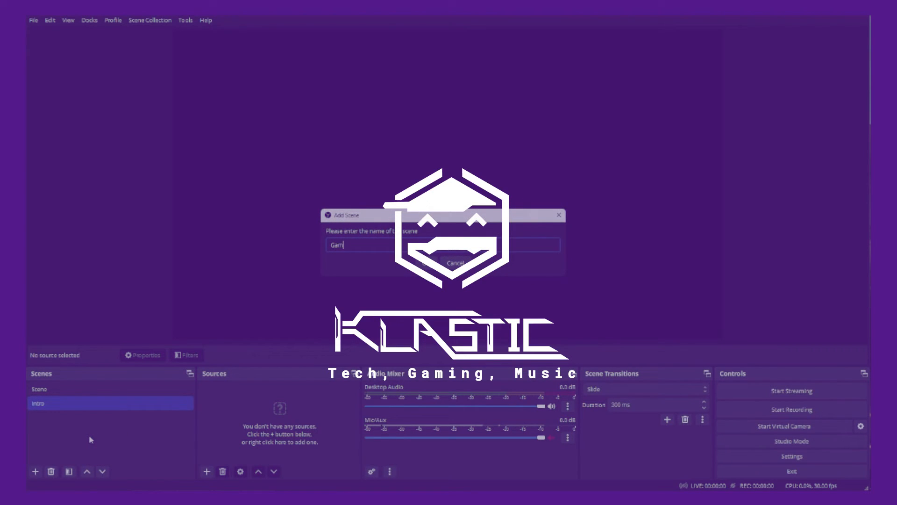
click(455, 263)
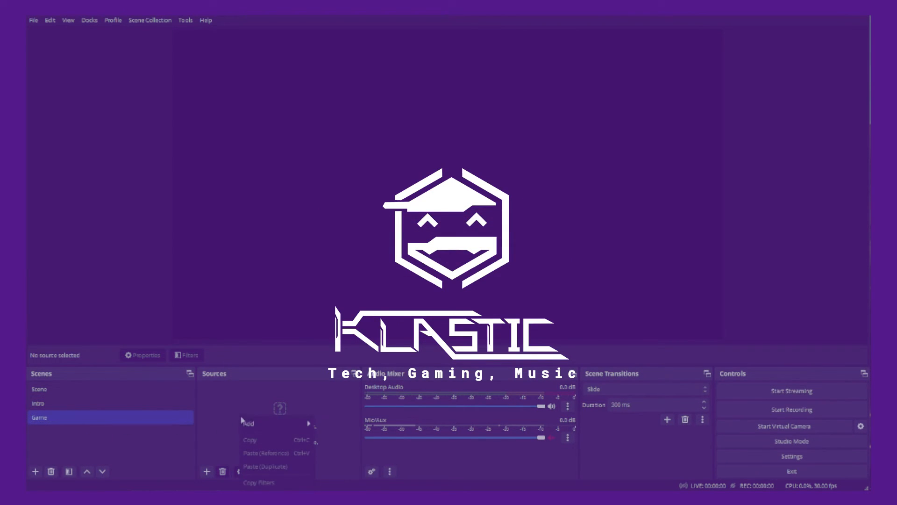